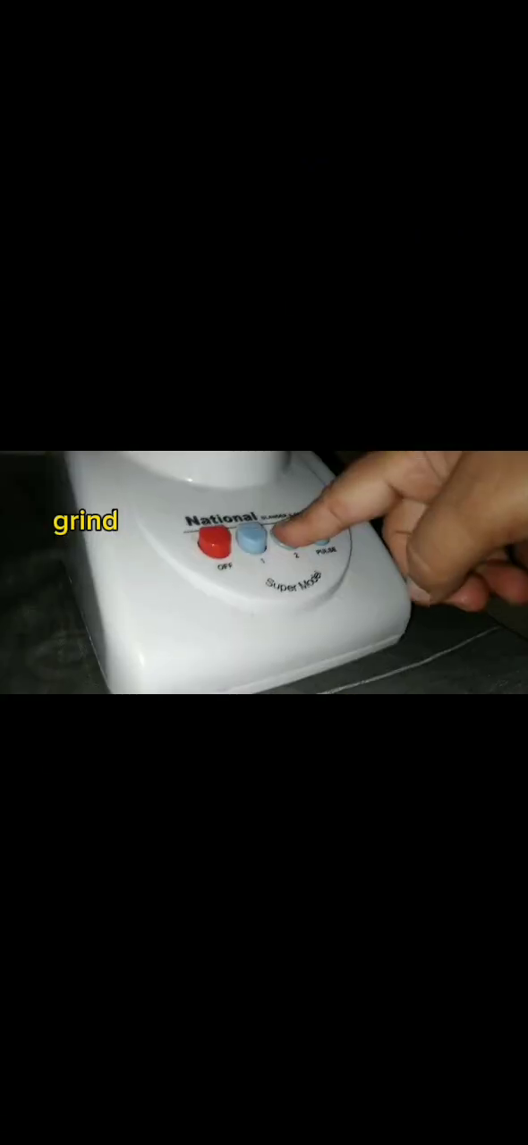
click(283, 540)
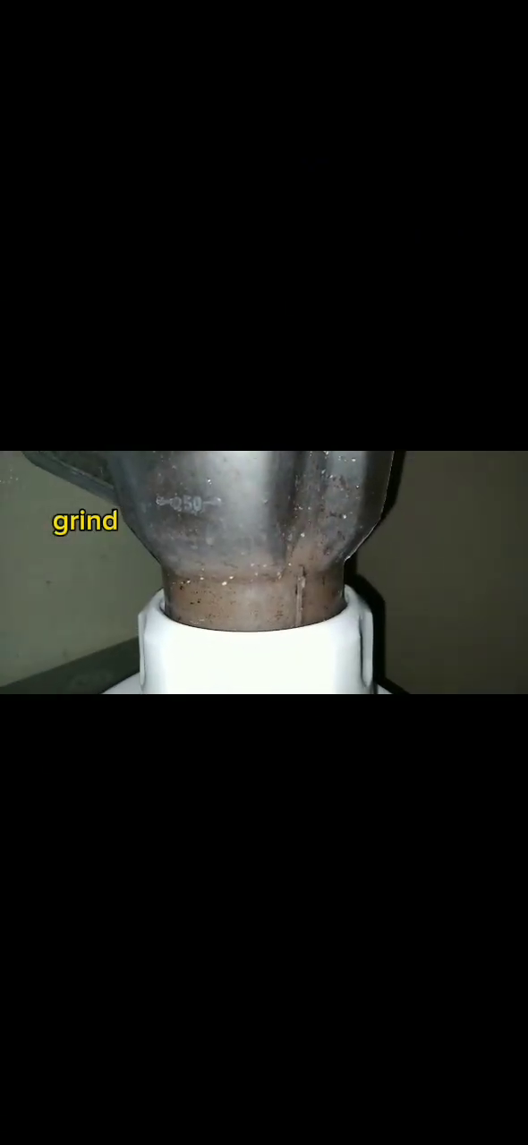